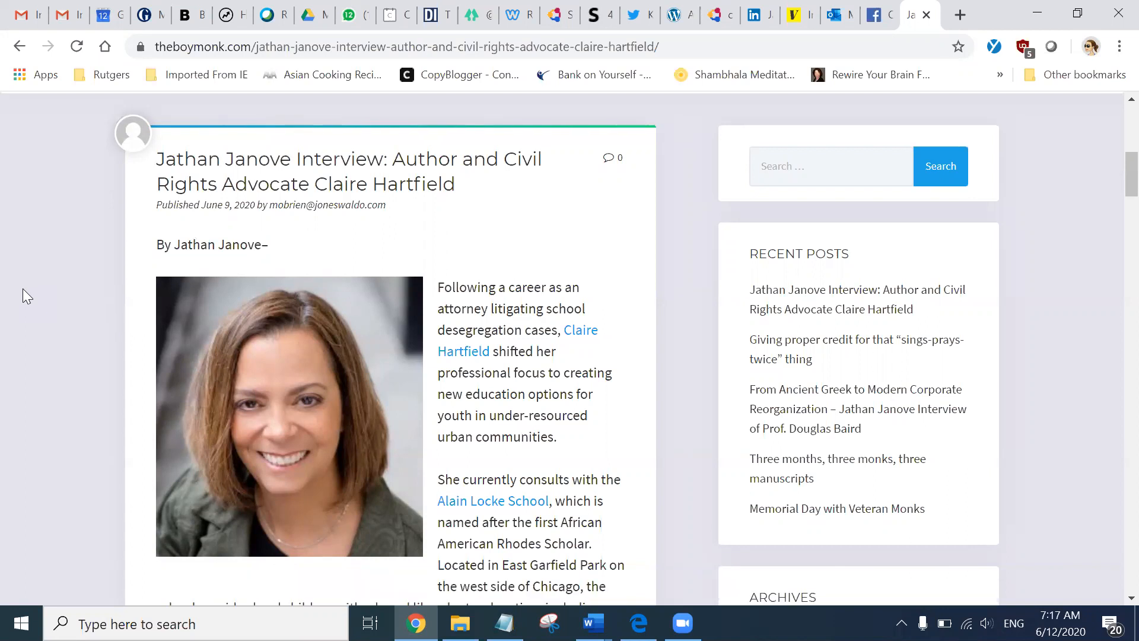
{"action": "scroll", "scroll_direction": "down", "scroll_amount": 3}
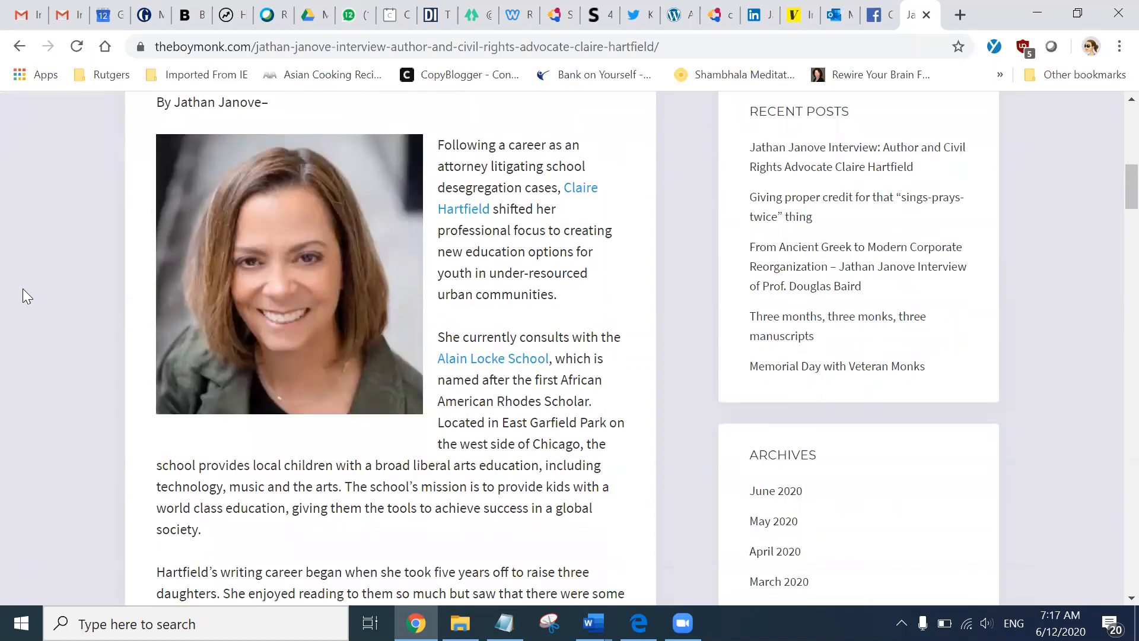
{"action": "scroll", "scroll_direction": "down", "scroll_amount": 3}
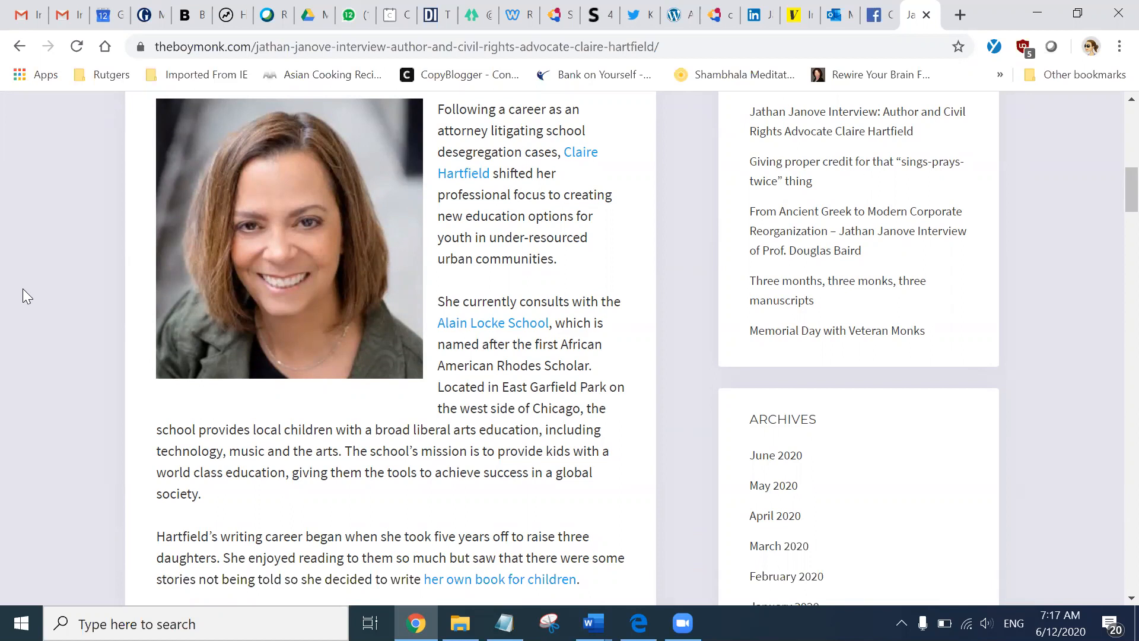
{"action": "scroll", "scroll_direction": "down", "scroll_amount": 3}
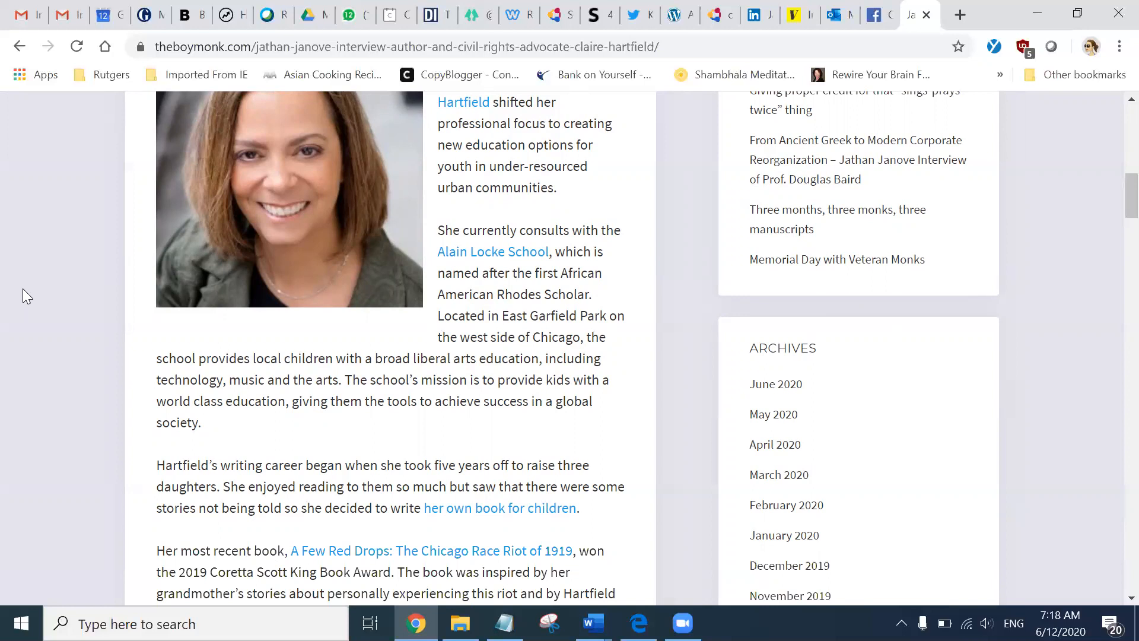
{"action": "scroll", "scroll_direction": "down", "scroll_amount": 3}
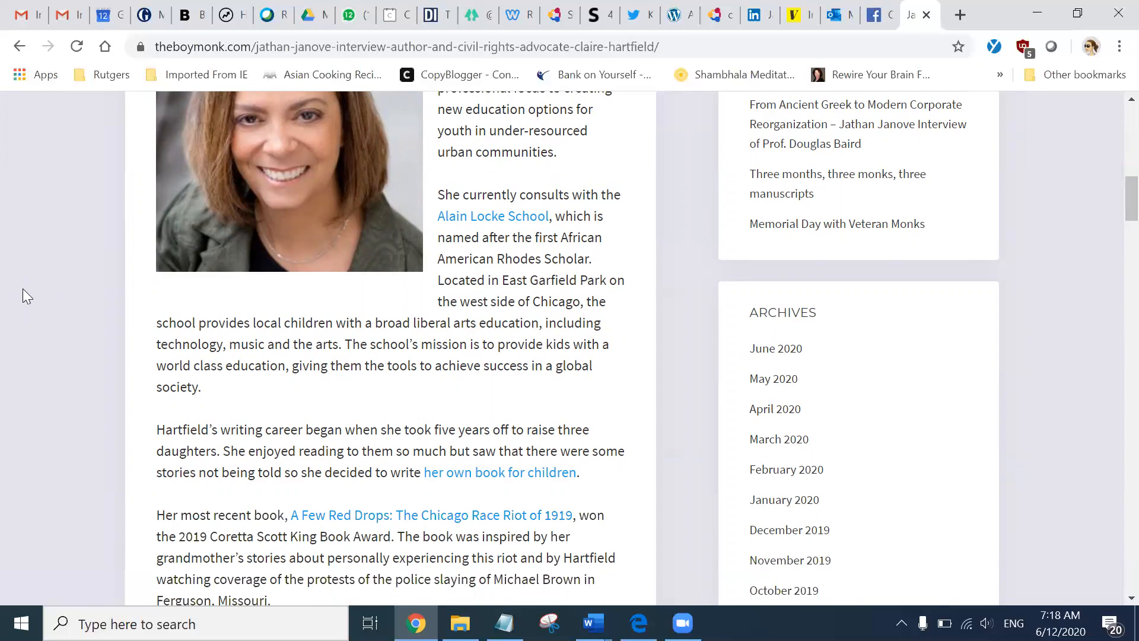
{"action": "scroll", "scroll_direction": "down", "scroll_amount": 3}
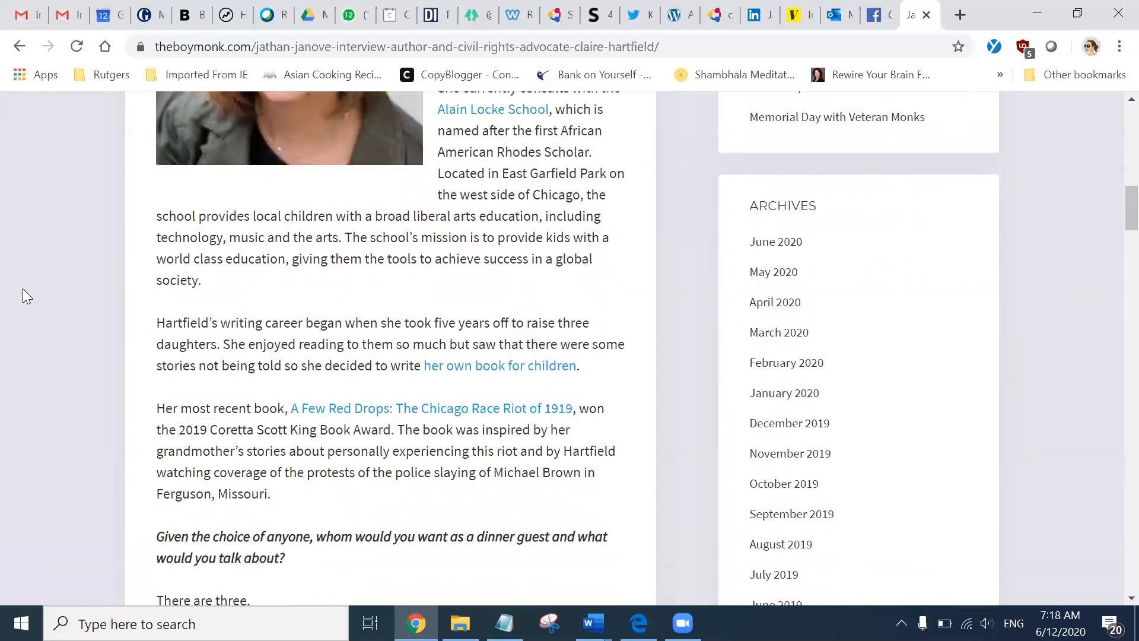
{"action": "scroll", "scroll_direction": "down", "scroll_amount": 3}
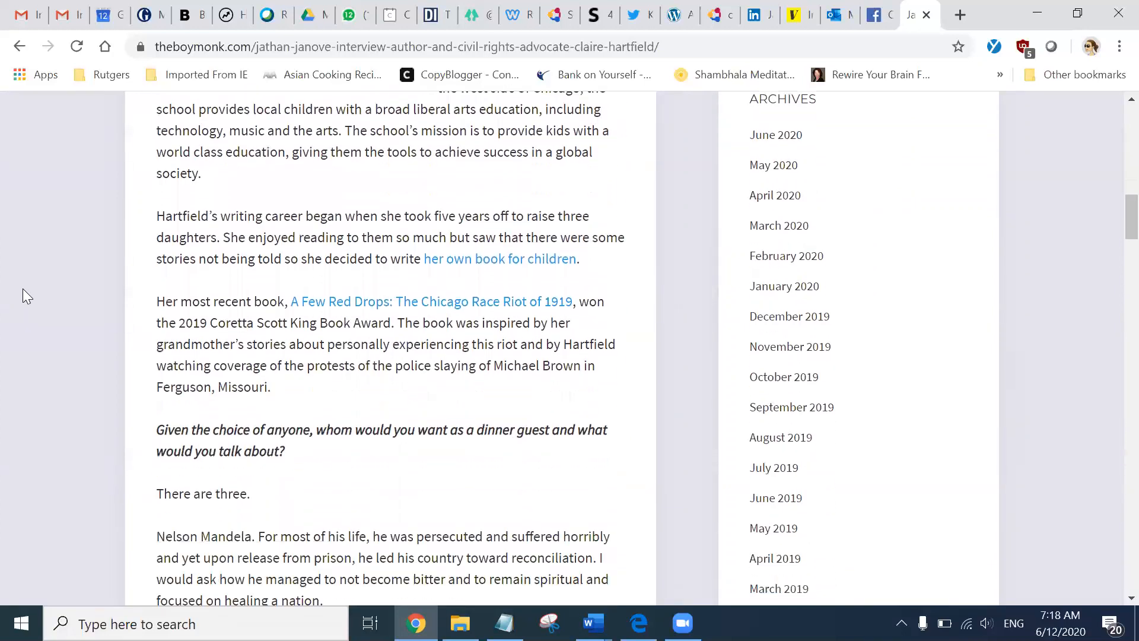
{"action": "scroll", "scroll_direction": "down", "scroll_amount": 3}
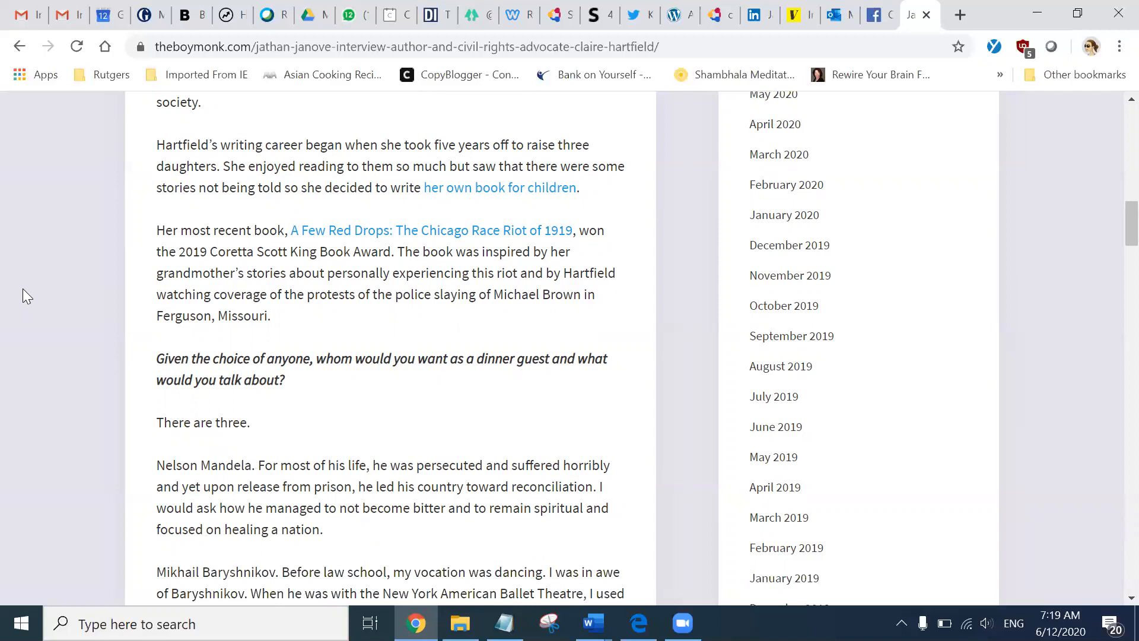
{"action": "scroll", "scroll_direction": "down", "scroll_amount": 3}
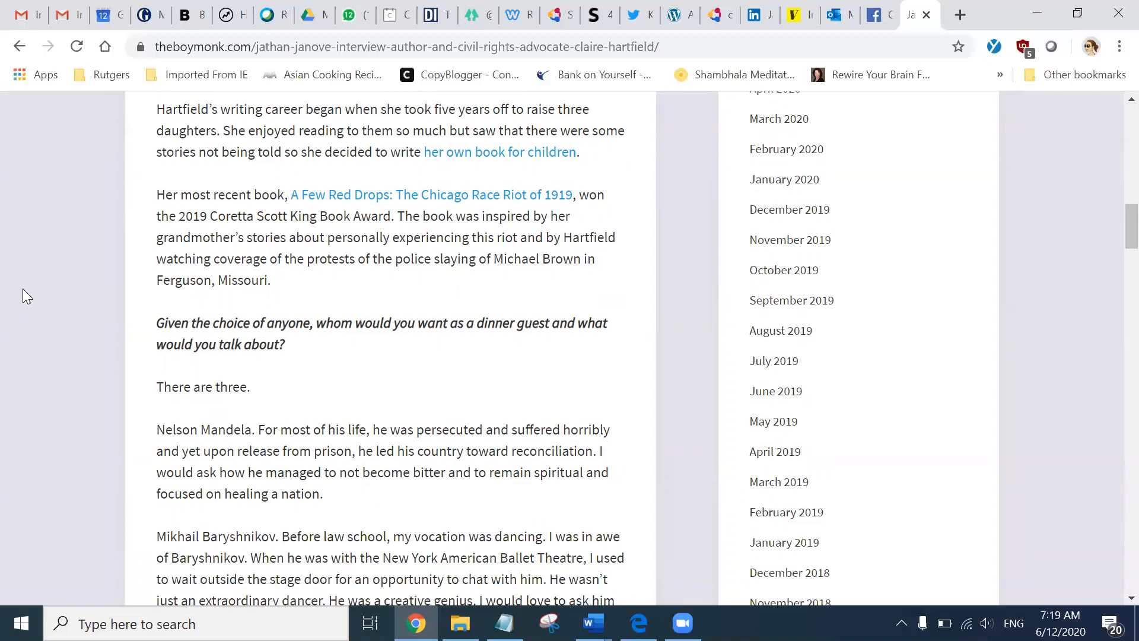
{"action": "scroll", "scroll_direction": "down", "scroll_amount": 3}
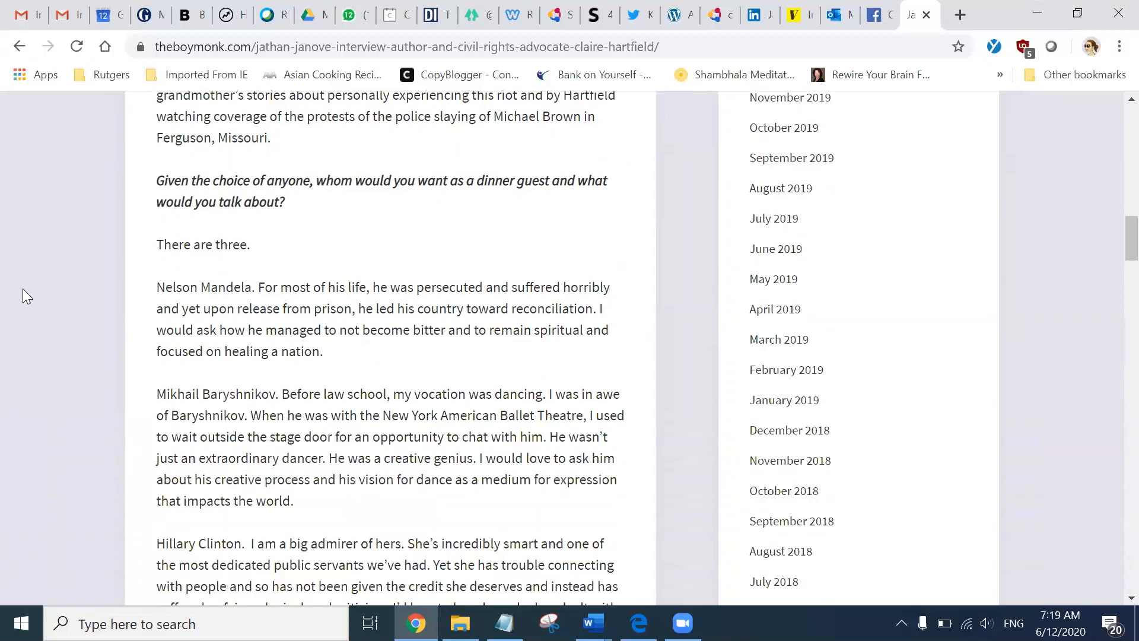
{"action": "scroll", "scroll_direction": "down", "scroll_amount": 3}
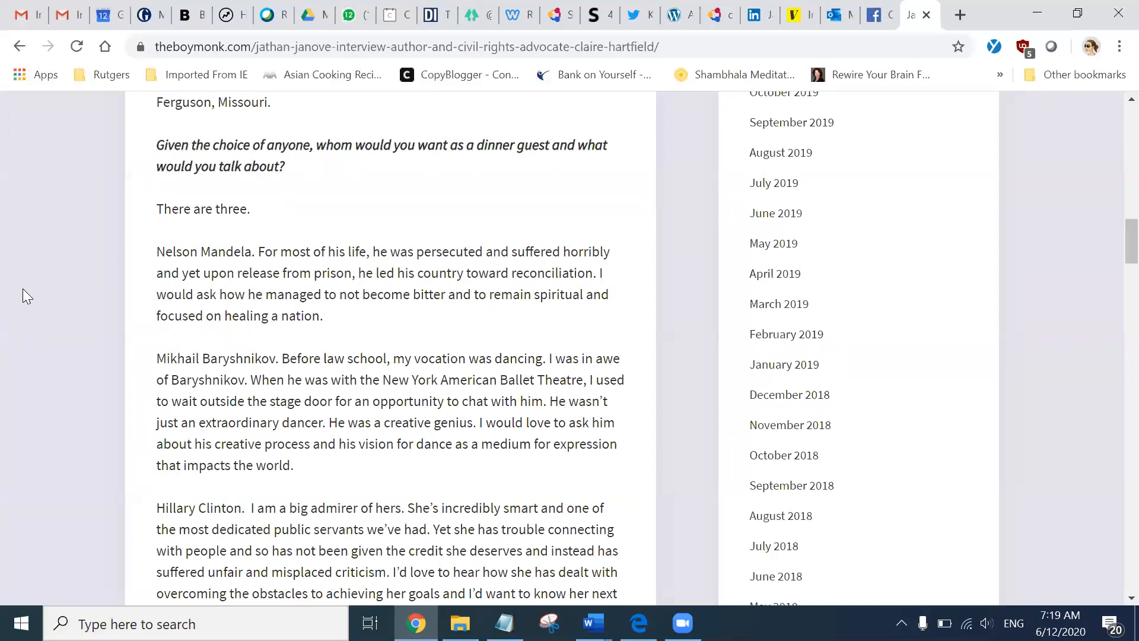
{"action": "scroll", "scroll_direction": "down", "scroll_amount": 3}
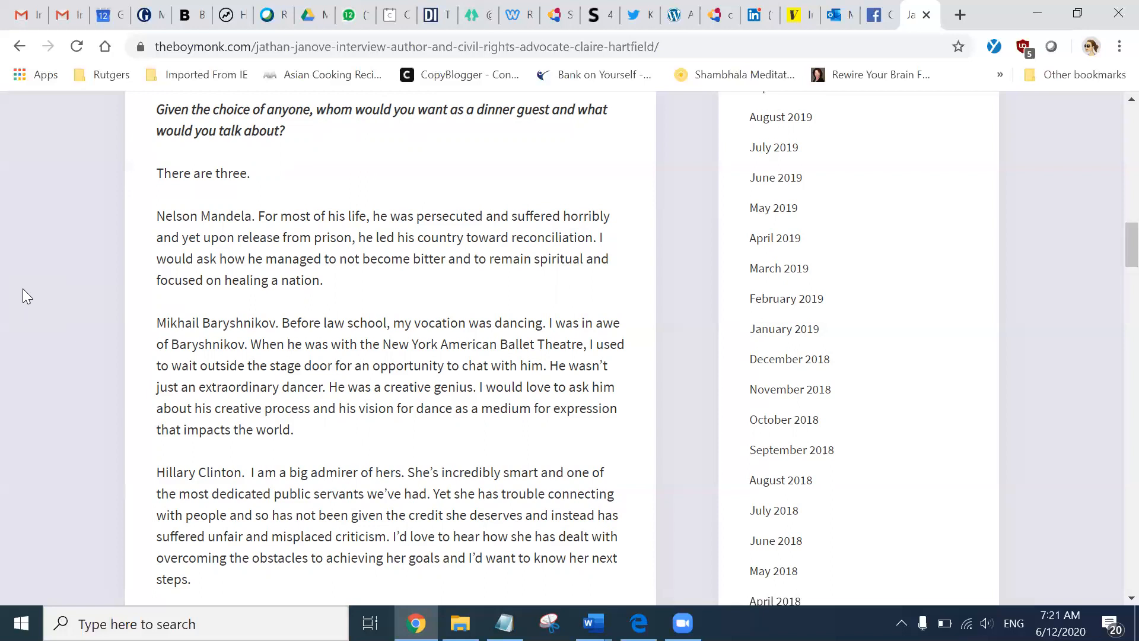
{"action": "scroll", "scroll_direction": "down", "scroll_amount": 3}
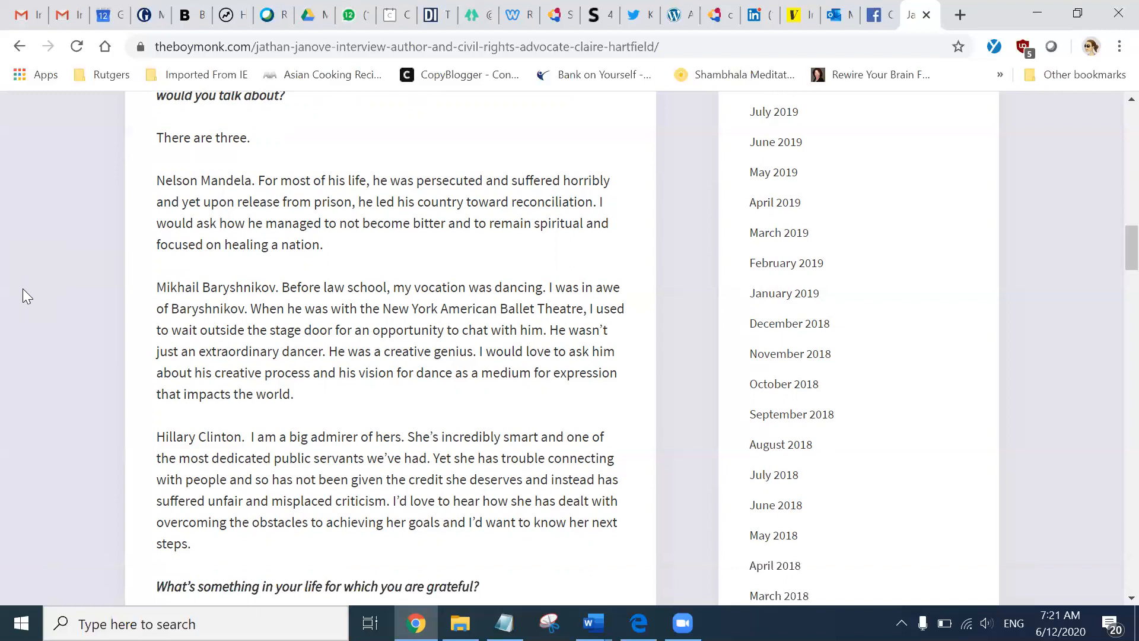
{"action": "scroll", "scroll_direction": "down", "scroll_amount": 3}
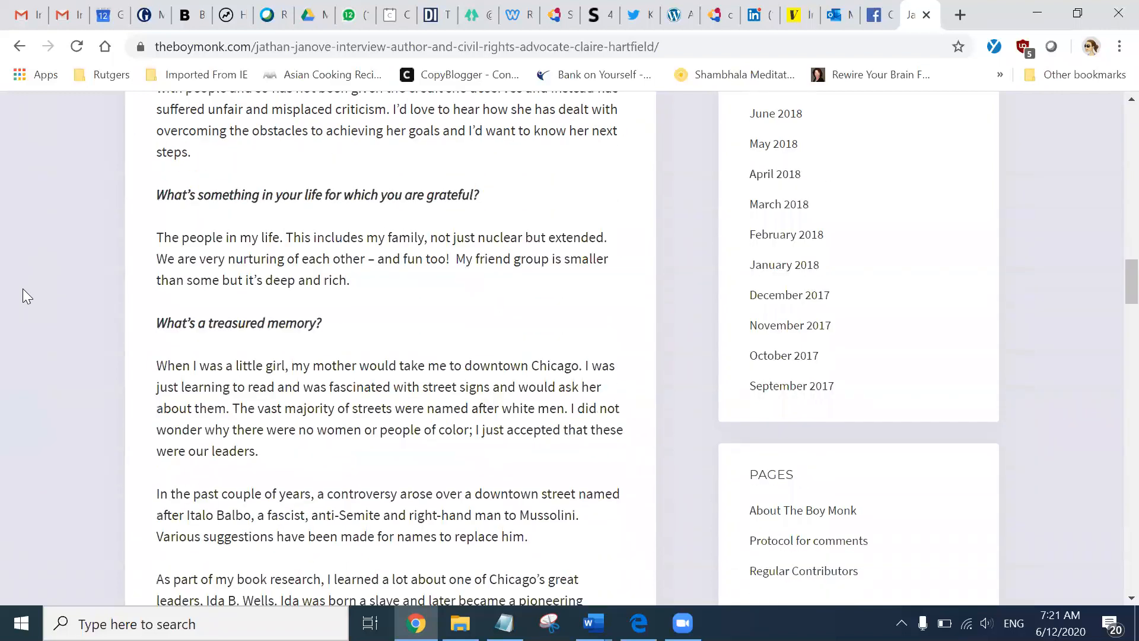
{"action": "scroll", "scroll_direction": "down", "scroll_amount": 3}
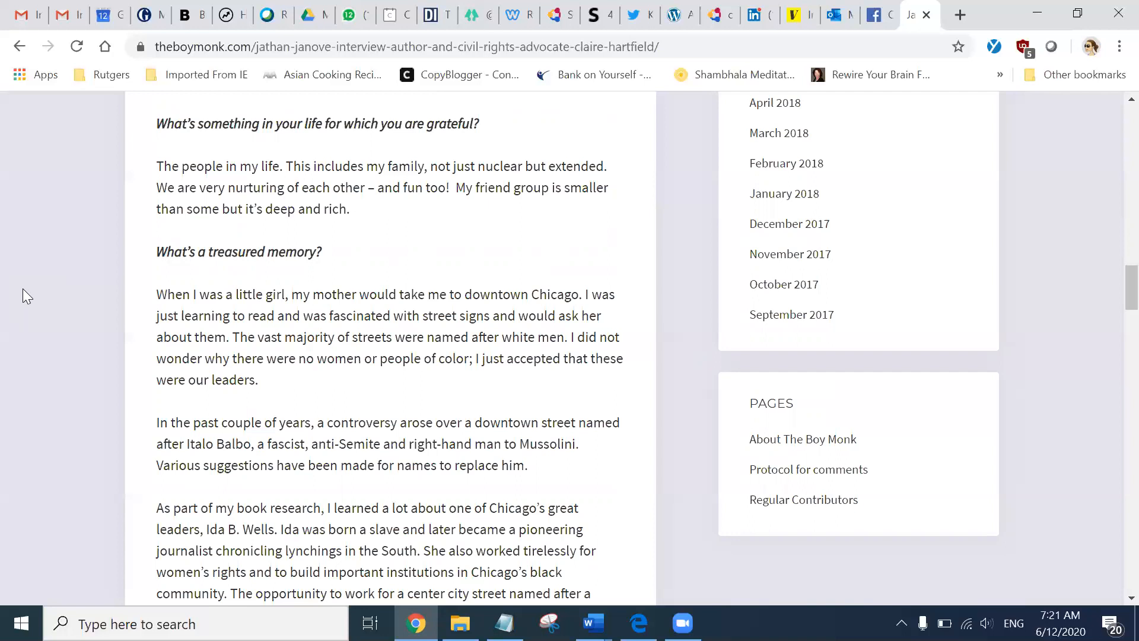
{"action": "scroll", "scroll_direction": "down", "scroll_amount": 3}
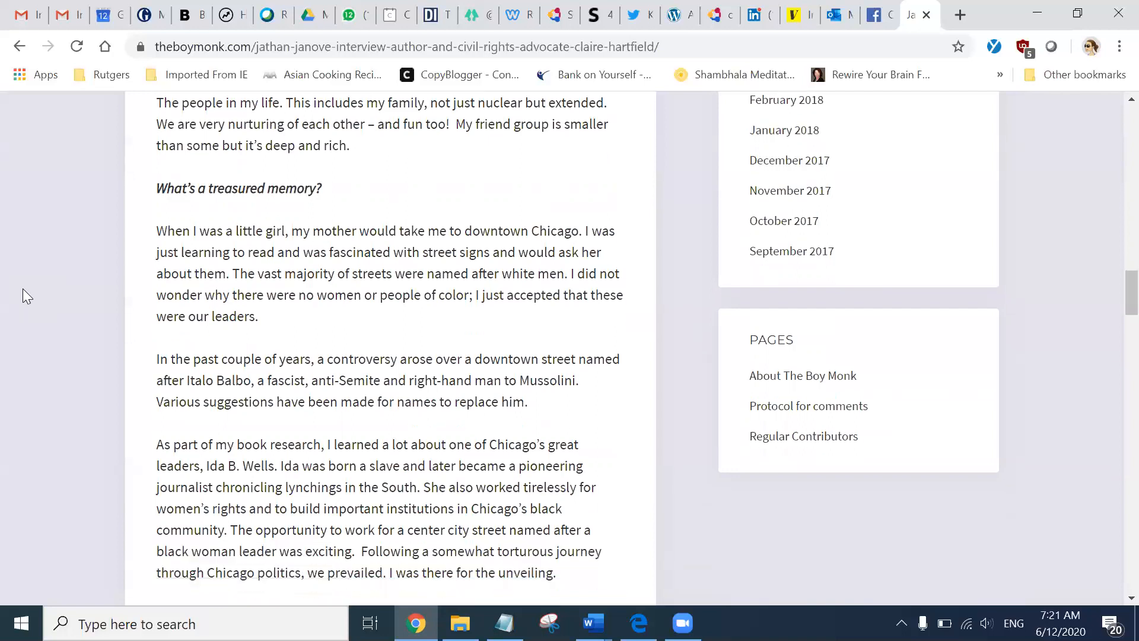
{"action": "scroll", "scroll_direction": "down", "scroll_amount": 3}
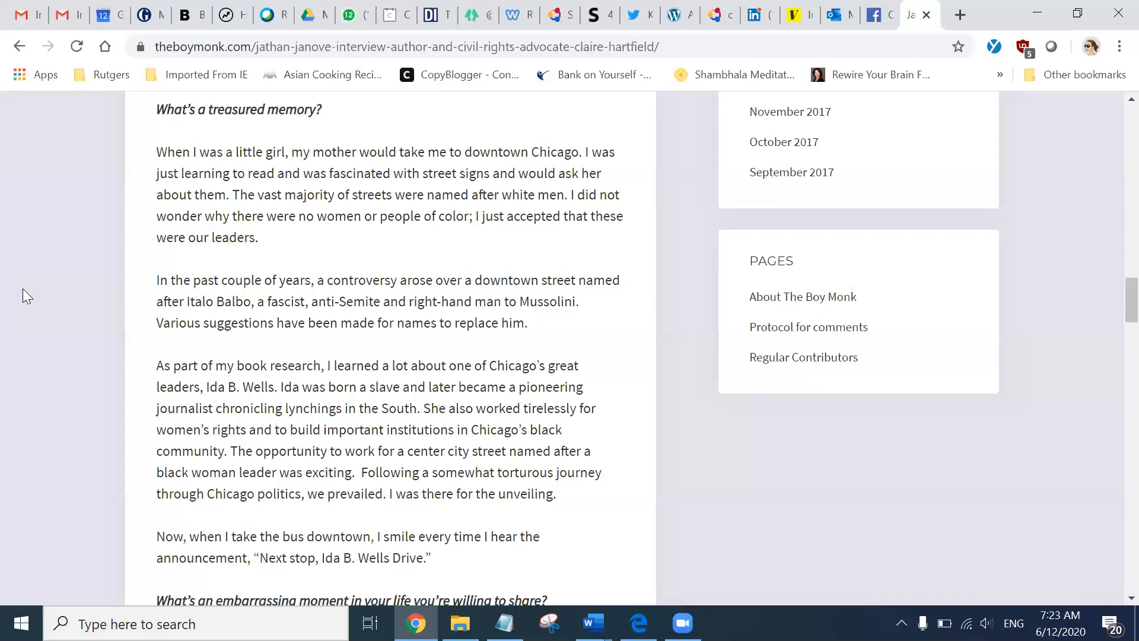
{"action": "scroll", "scroll_direction": "down", "scroll_amount": 3}
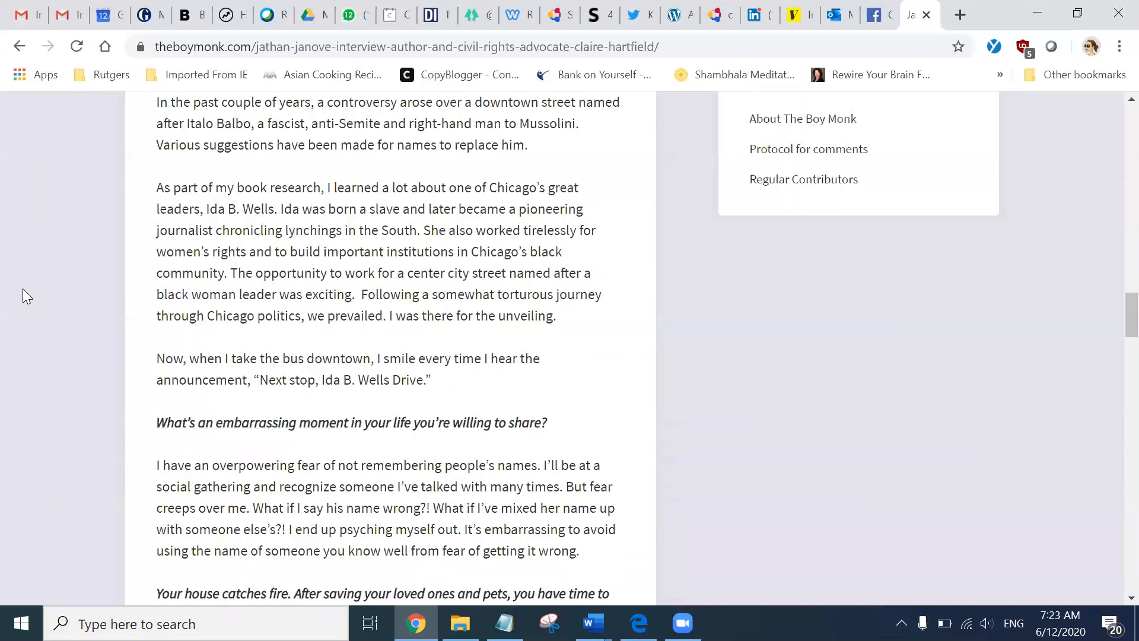
{"action": "scroll", "scroll_direction": "down", "scroll_amount": 3}
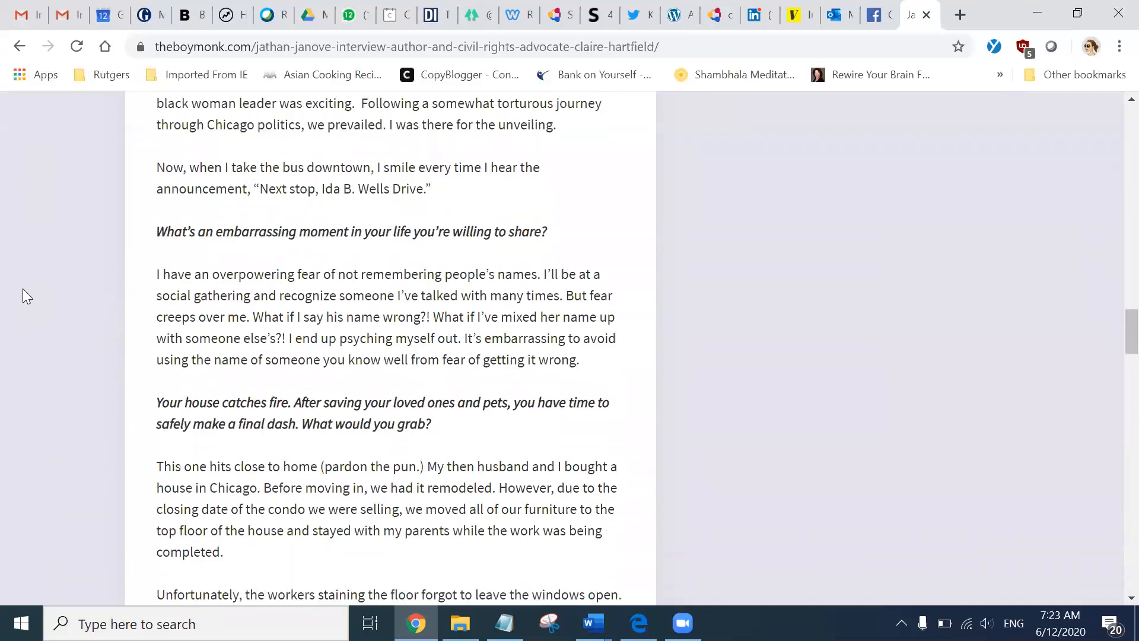
{"action": "scroll", "scroll_direction": "down", "scroll_amount": 3}
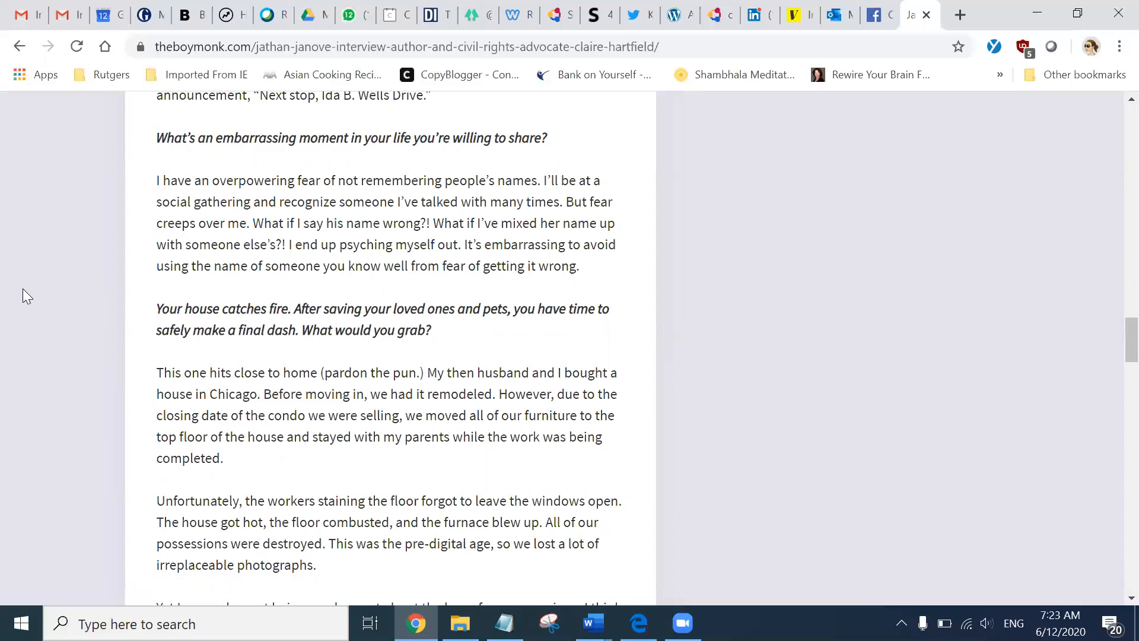
{"action": "scroll", "scroll_direction": "down", "scroll_amount": 3}
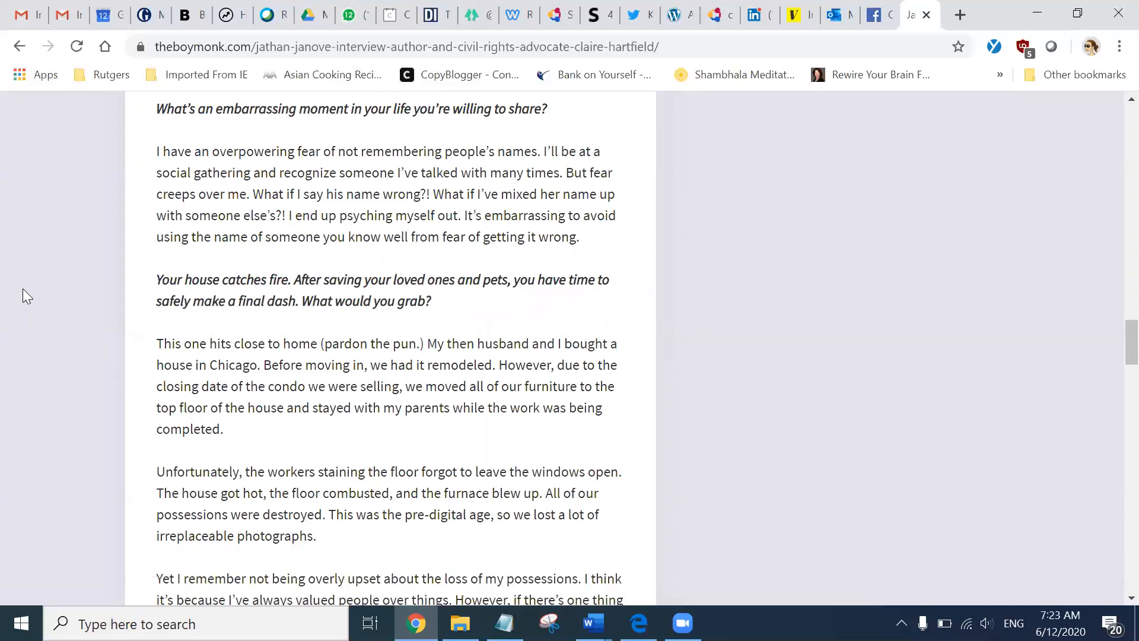
{"action": "scroll", "scroll_direction": "down", "scroll_amount": 3}
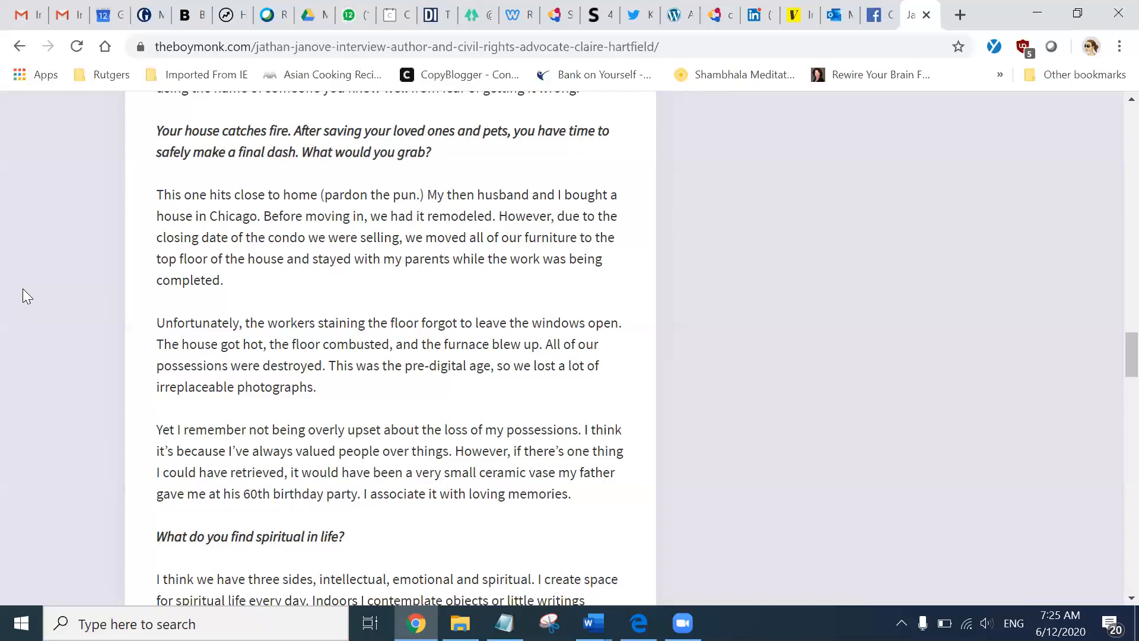
{"action": "scroll", "scroll_direction": "down", "scroll_amount": 3}
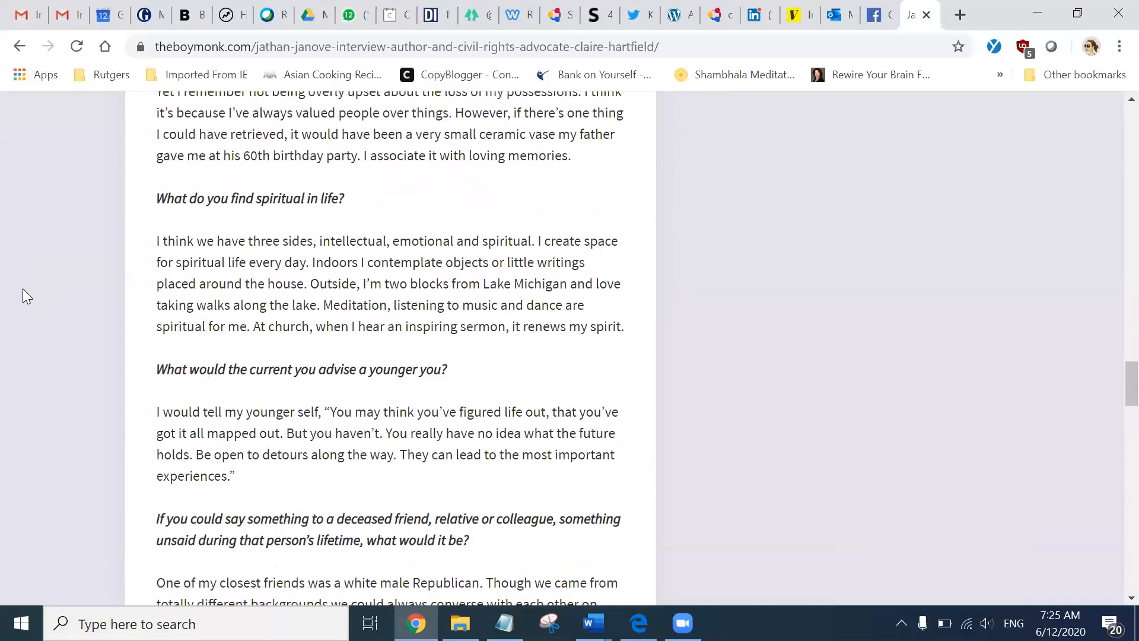
{"action": "scroll", "scroll_direction": "down", "scroll_amount": 3}
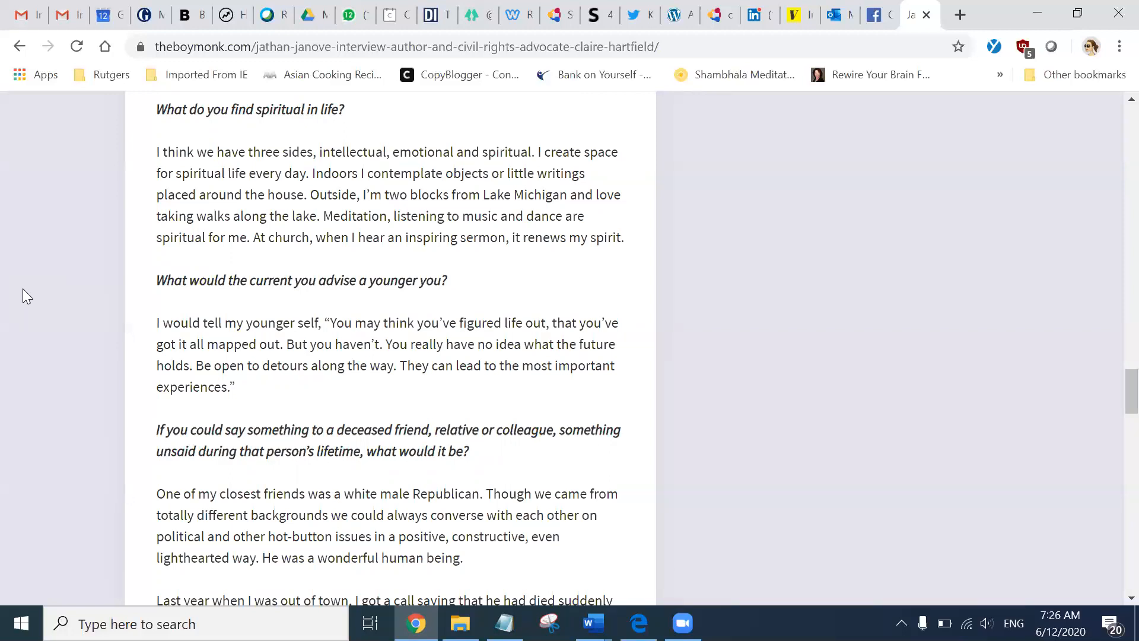
{"action": "scroll", "scroll_direction": "down", "scroll_amount": 3}
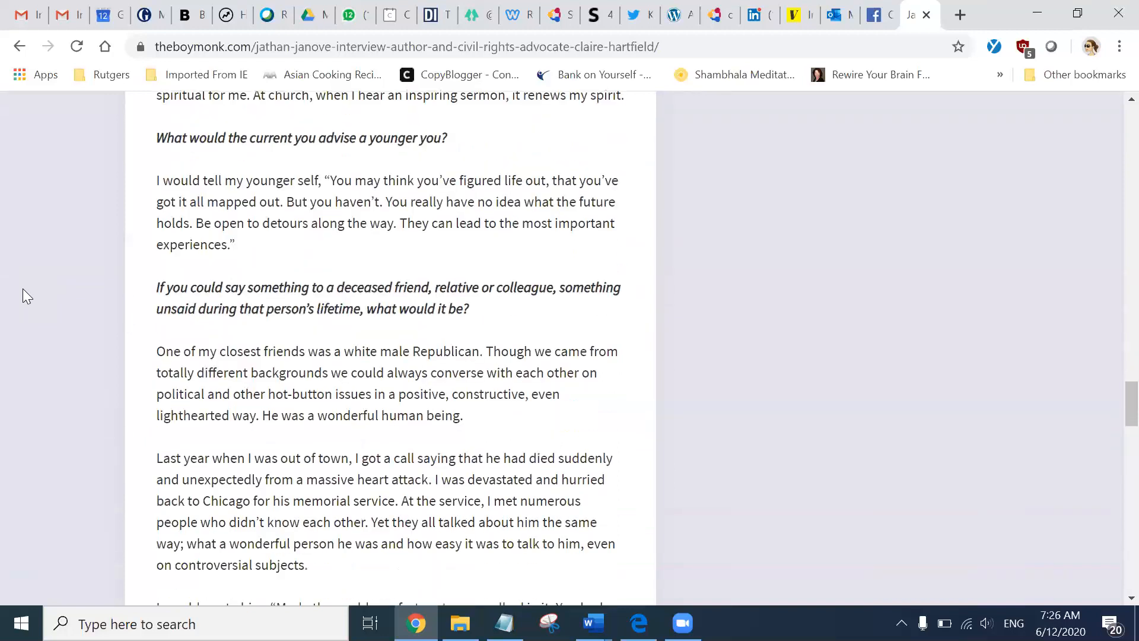
{"action": "scroll", "scroll_direction": "down", "scroll_amount": 3}
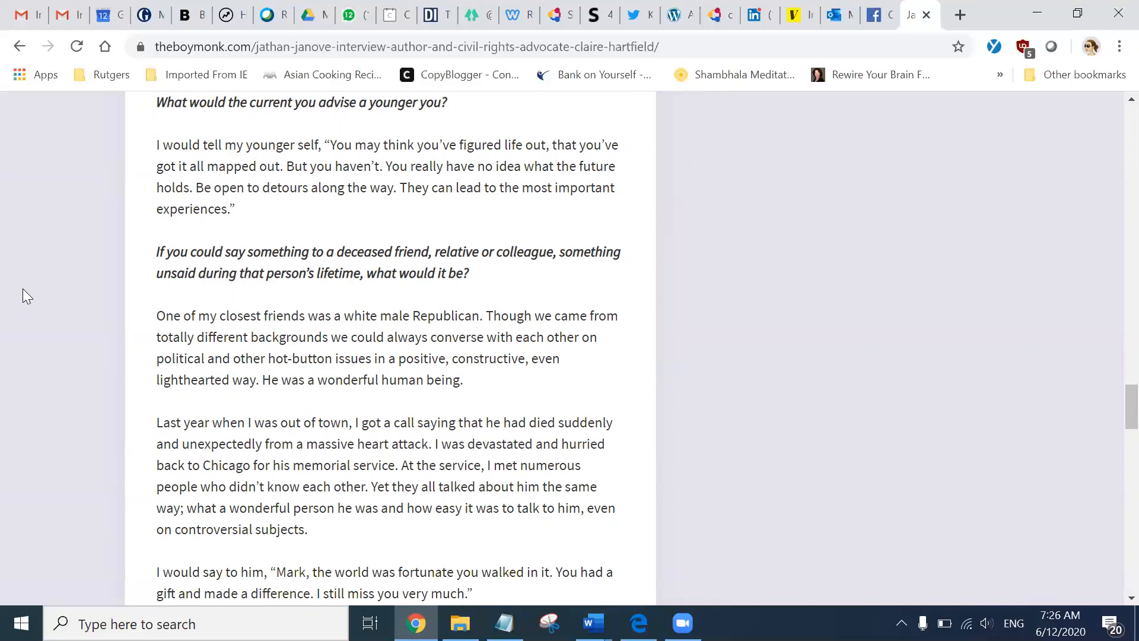
{"action": "scroll", "scroll_direction": "down", "scroll_amount": 3}
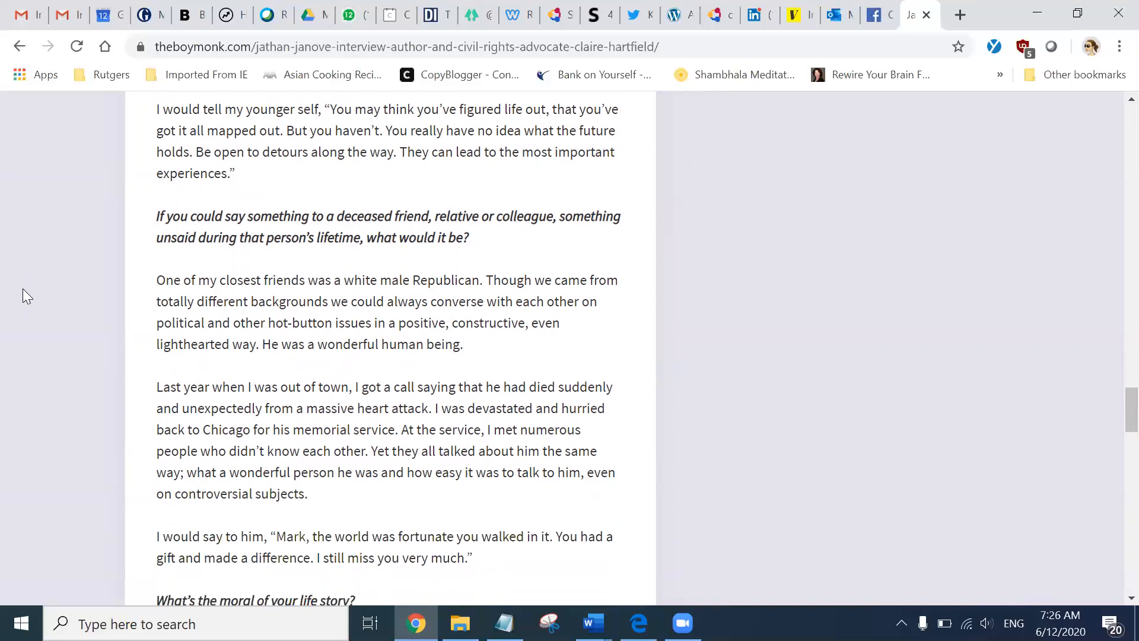
{"action": "scroll", "scroll_direction": "down", "scroll_amount": 3}
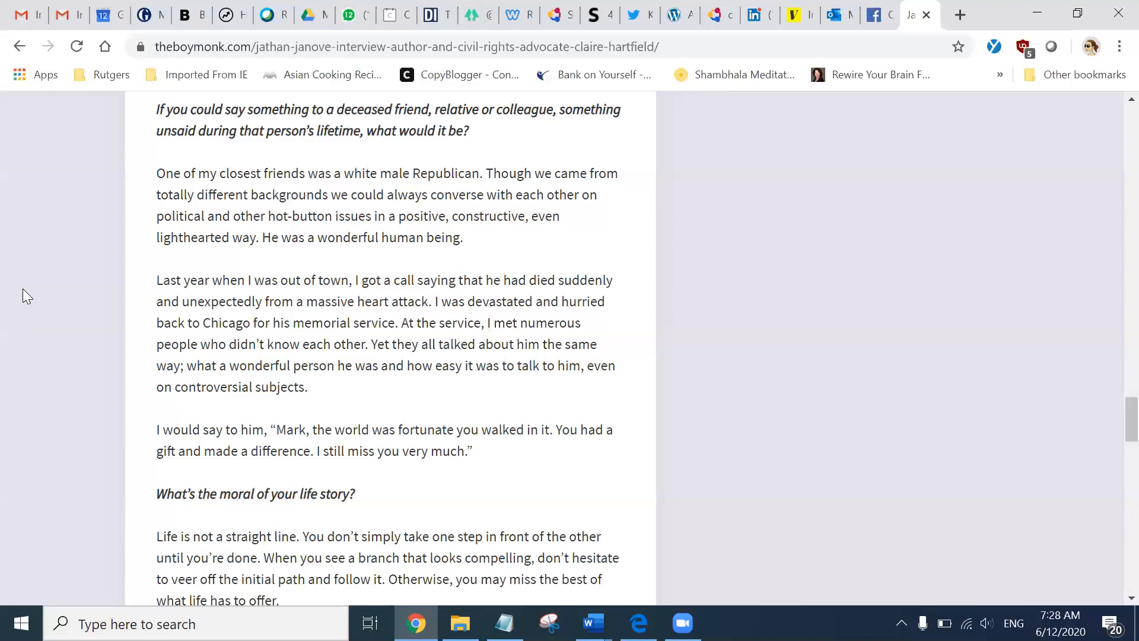
{"action": "scroll", "scroll_direction": "down", "scroll_amount": 3}
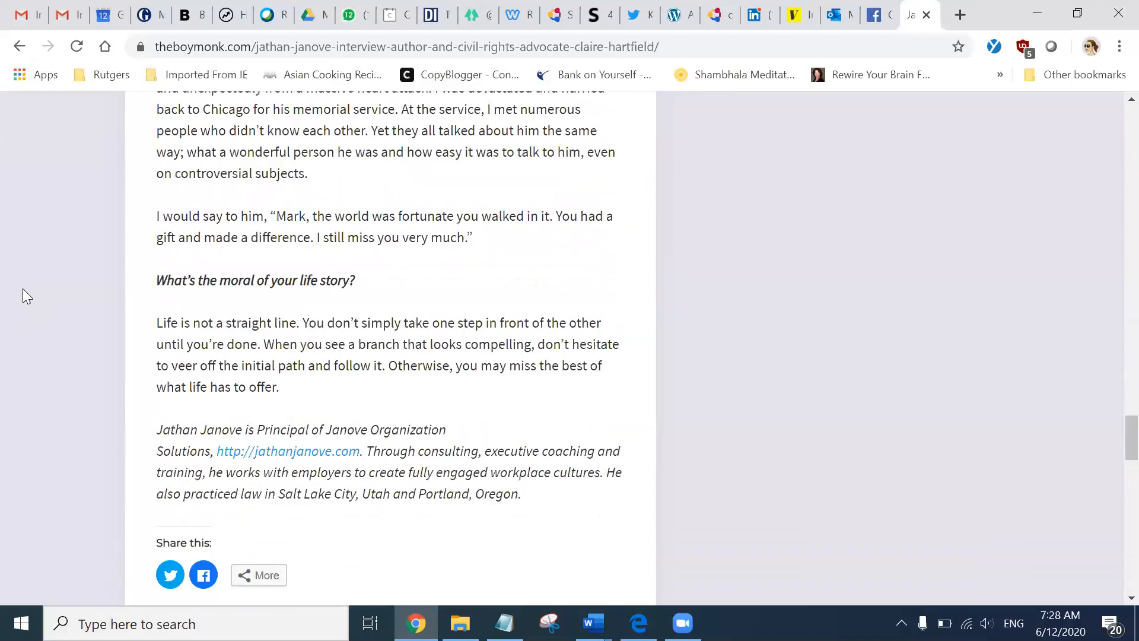
{"action": "scroll", "scroll_direction": "down", "scroll_amount": 3}
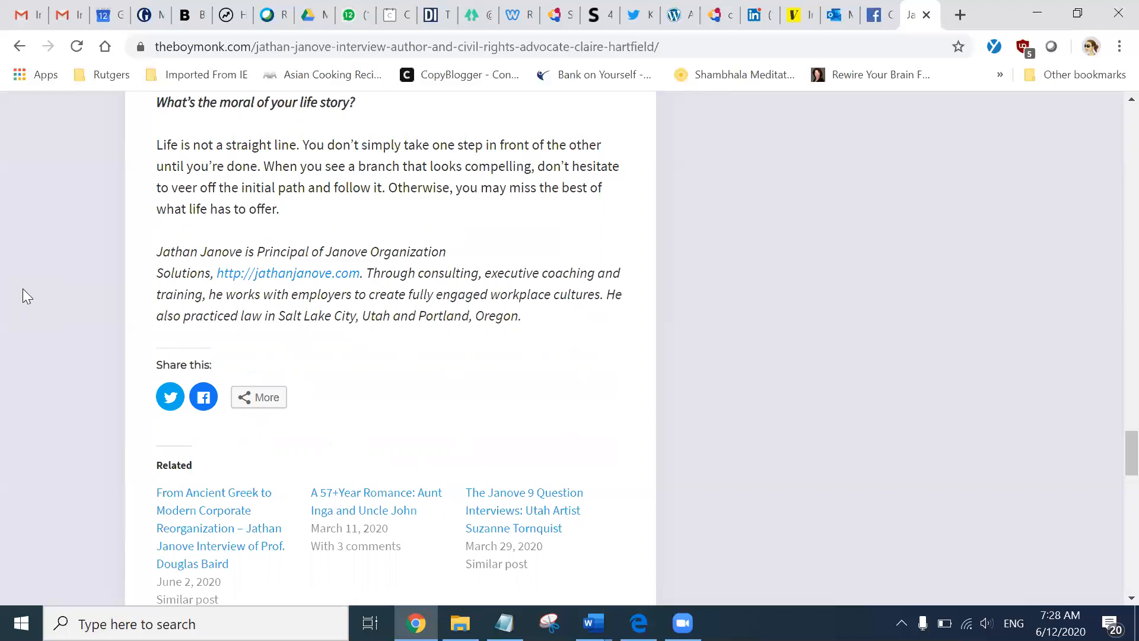
{"action": "mouse_move", "coordinate": [380, 263]}
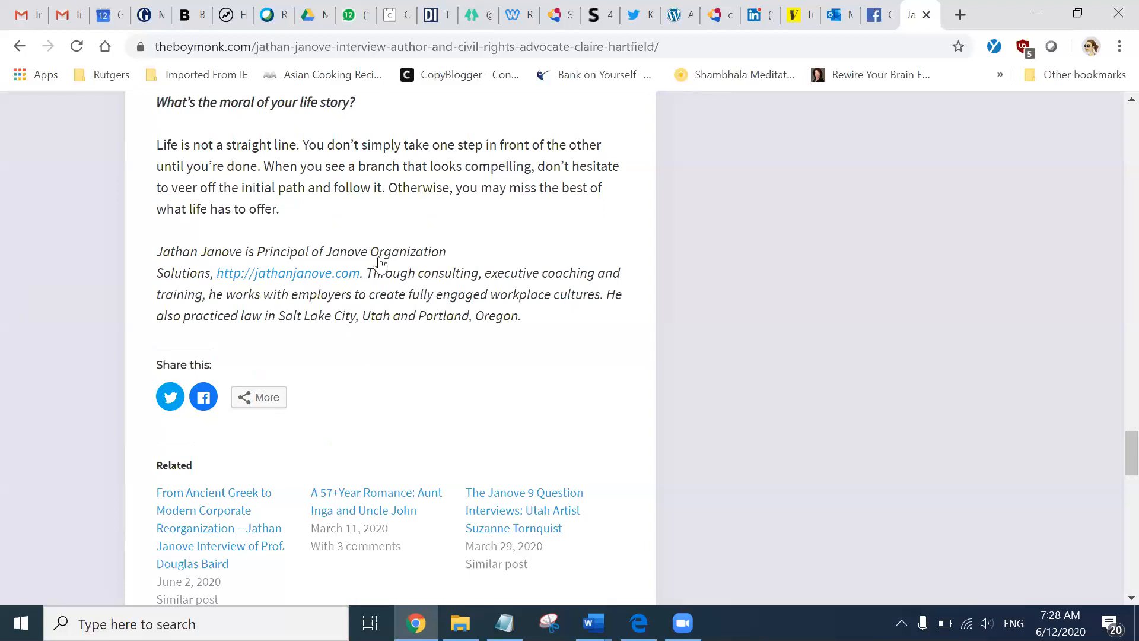
{"action": "mouse_move", "coordinate": [476, 117]}
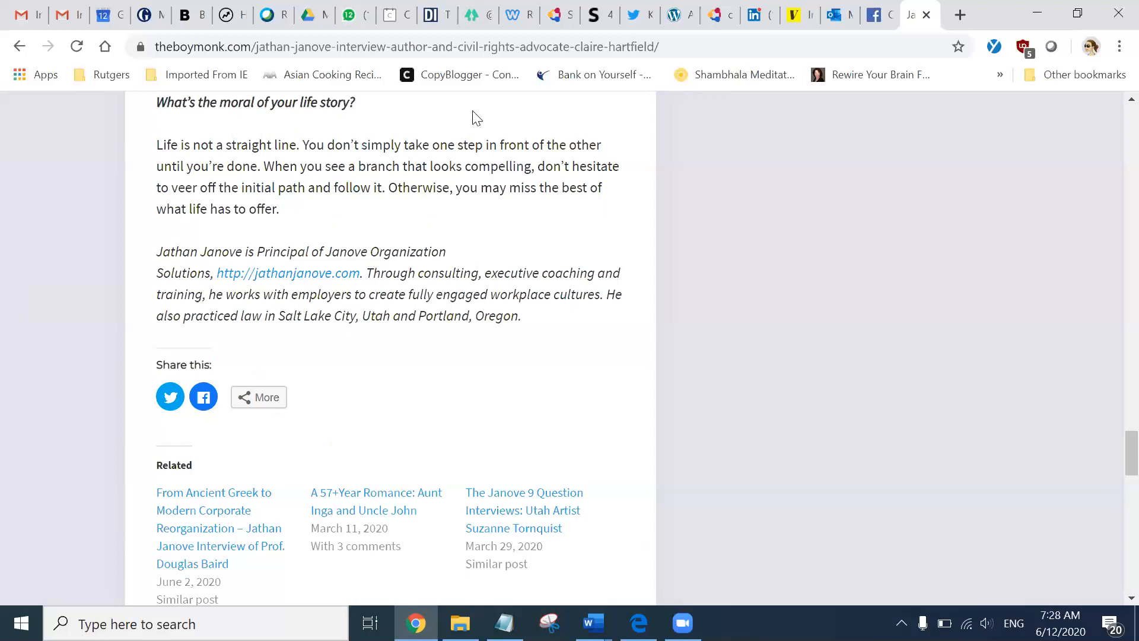